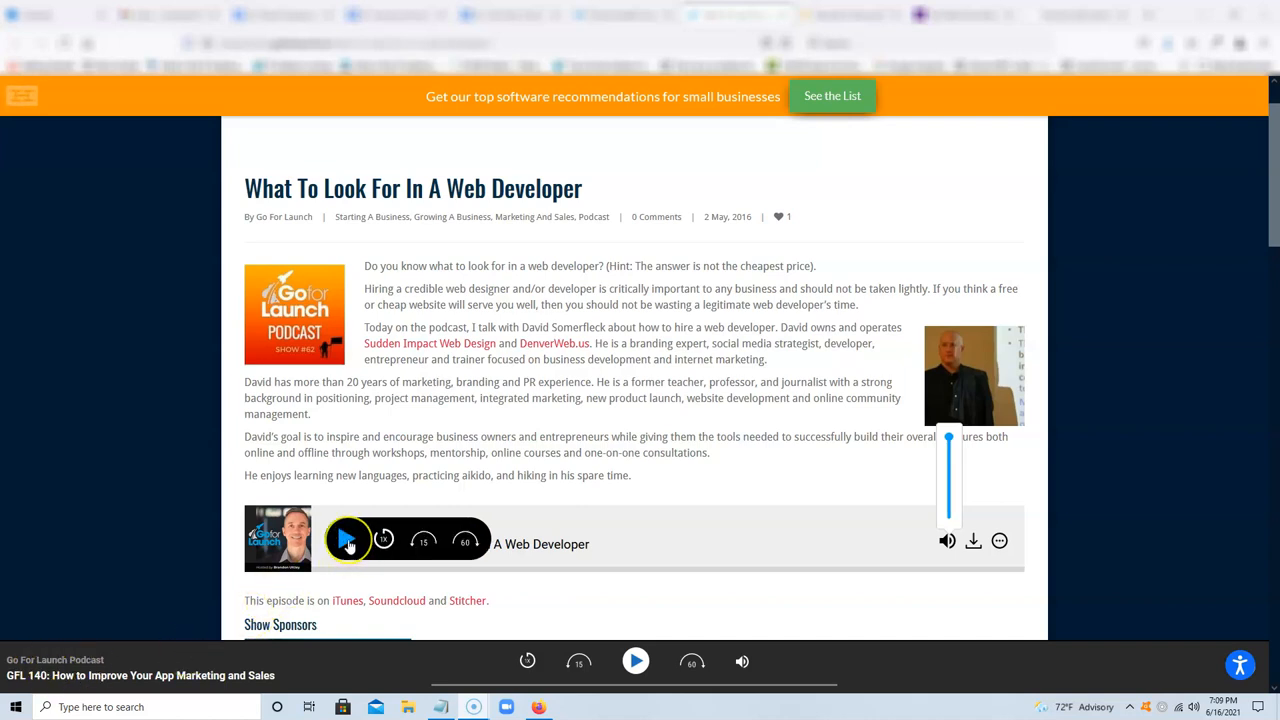
Load the 'What To Look For In A Web Developer' episode into the embedded player.
left_click(348, 540)
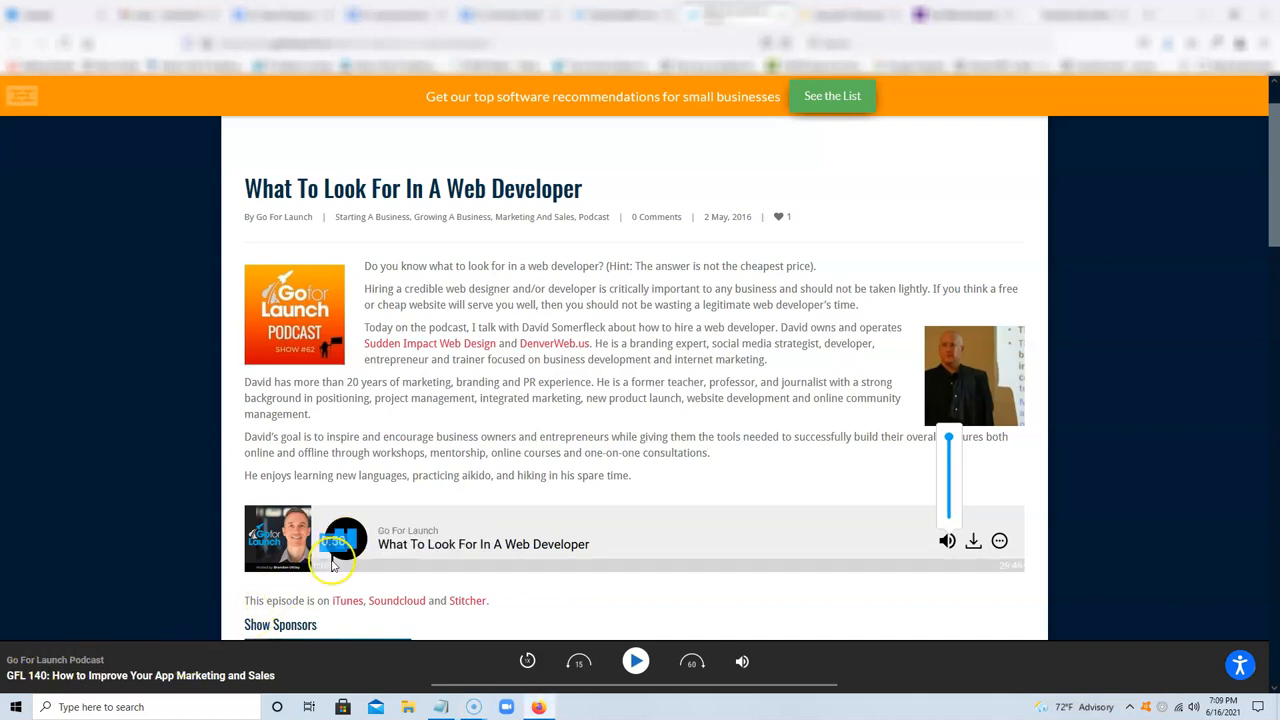
Start playback of the web developer episode in the embedded player.
left_click(344, 538)
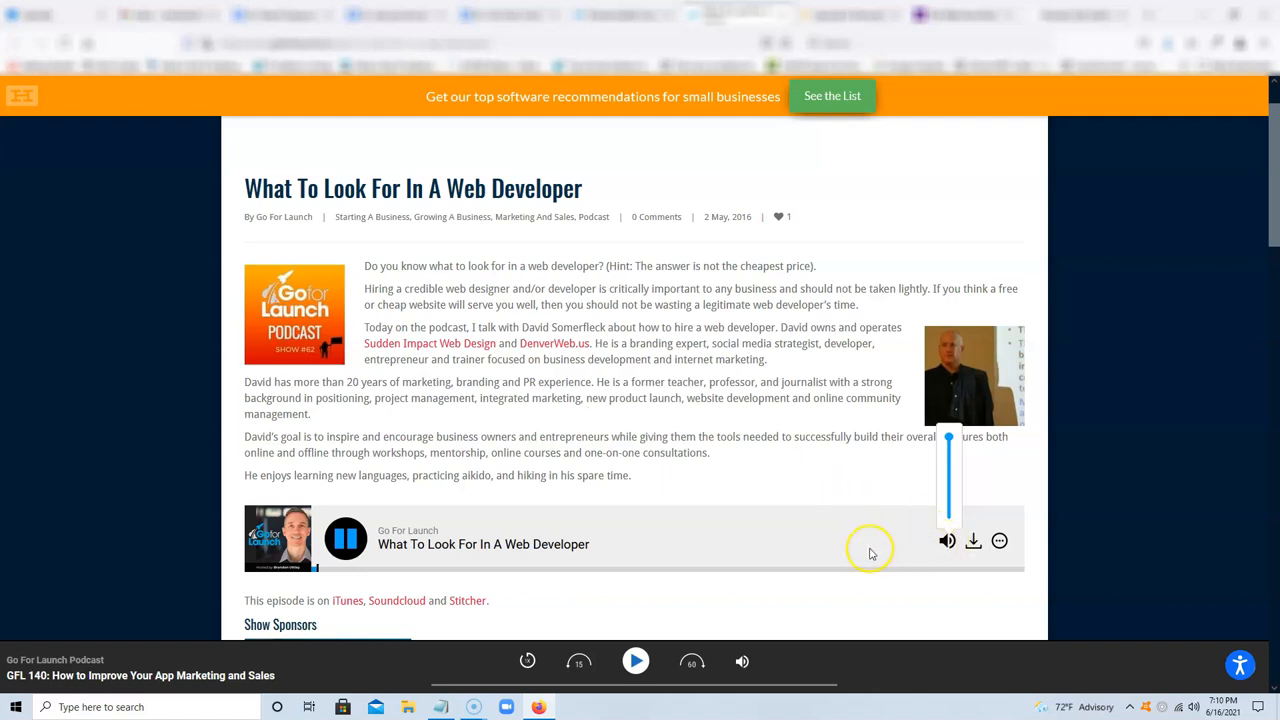
mouse_move(836, 452)
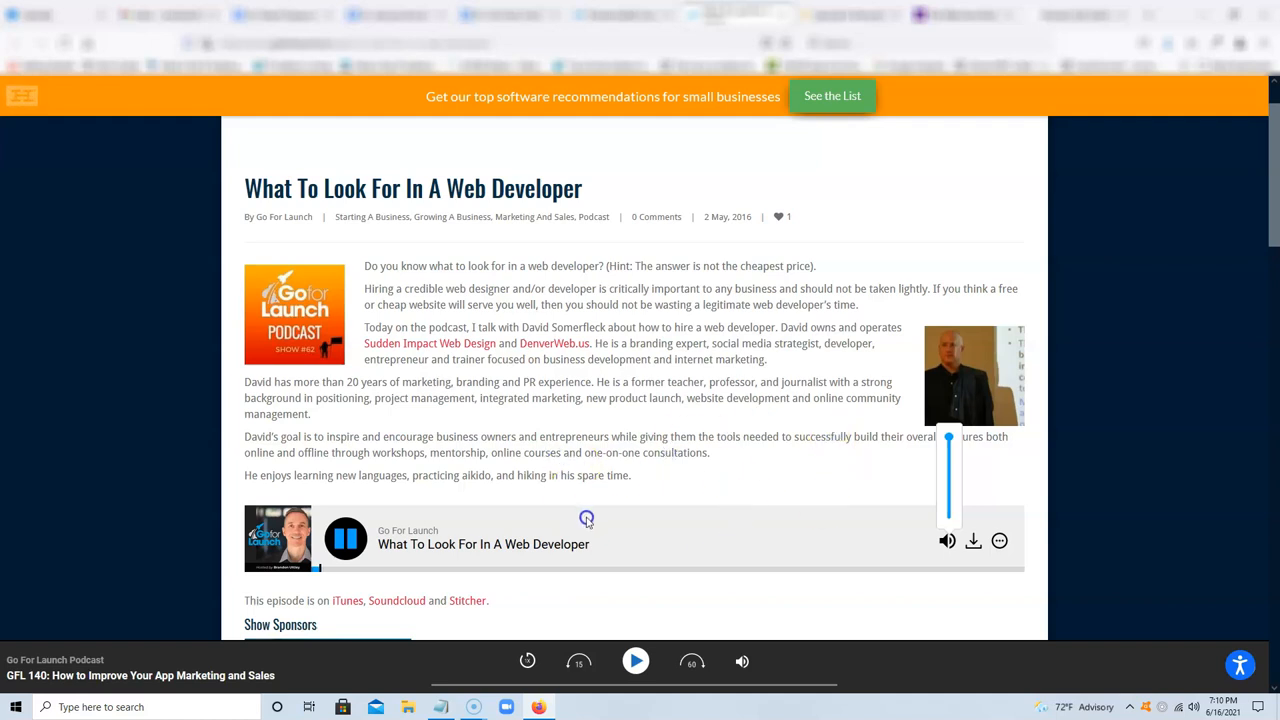
mouse_move(592, 530)
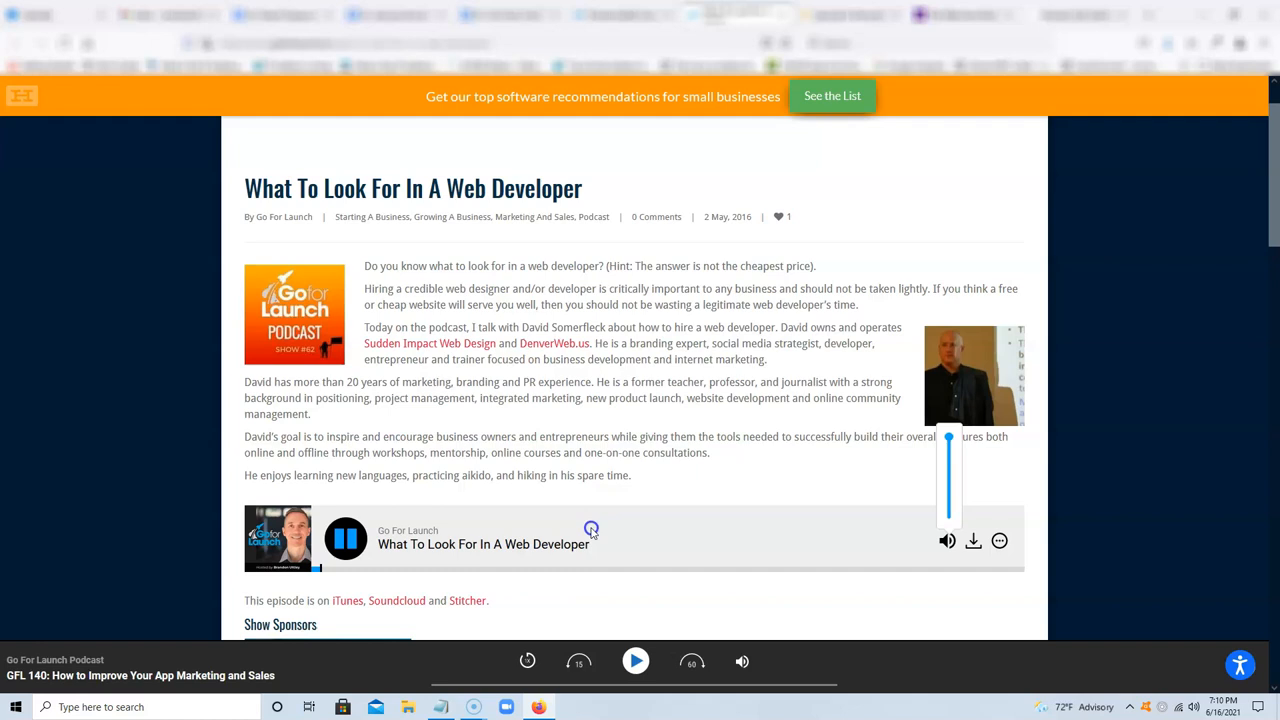